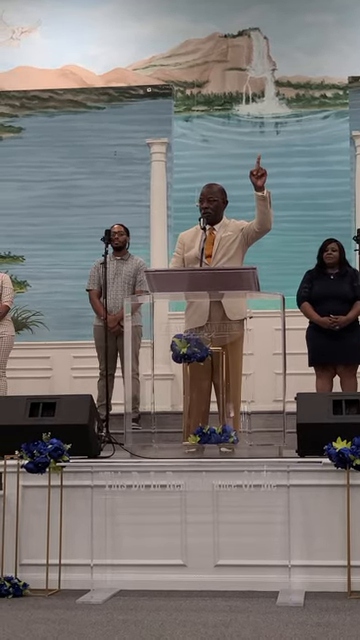
scroll(down, 3)
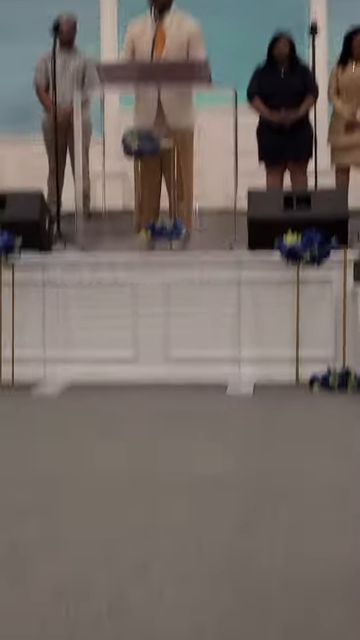